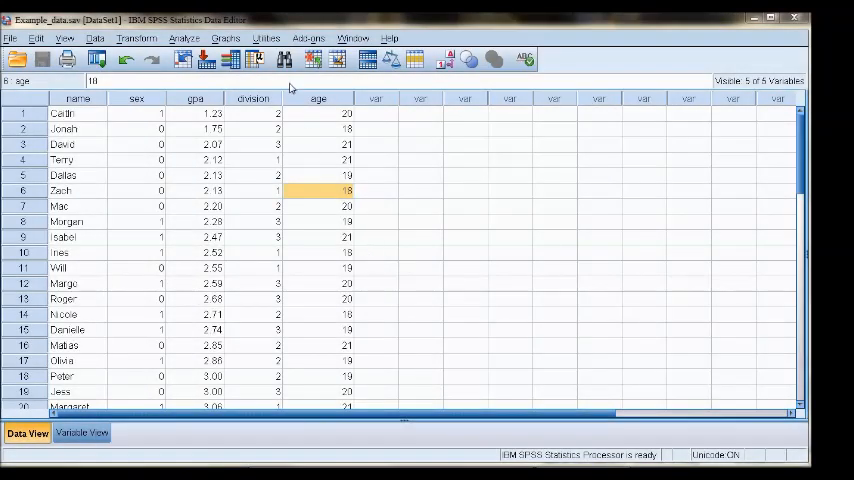
mouse_move(212, 284)
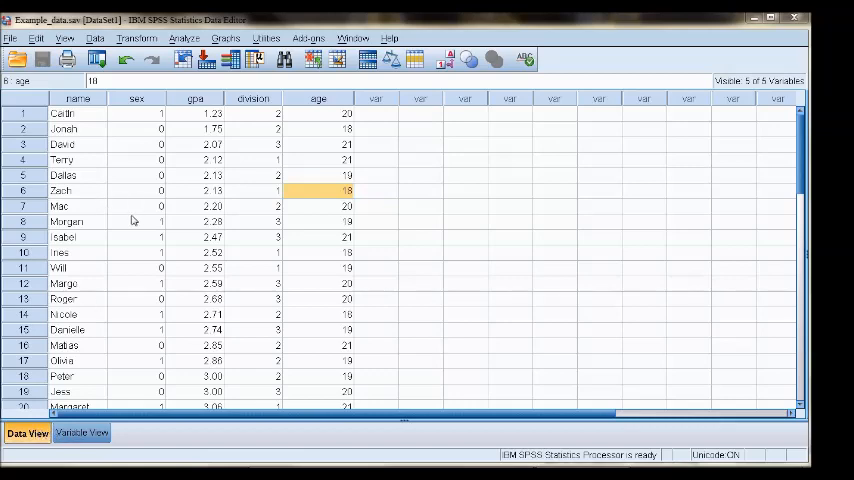
mouse_move(304, 176)
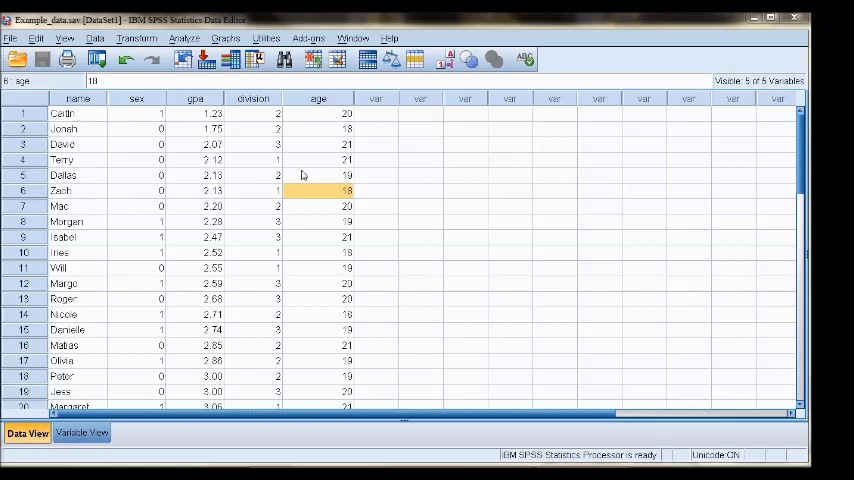
mouse_move(284, 208)
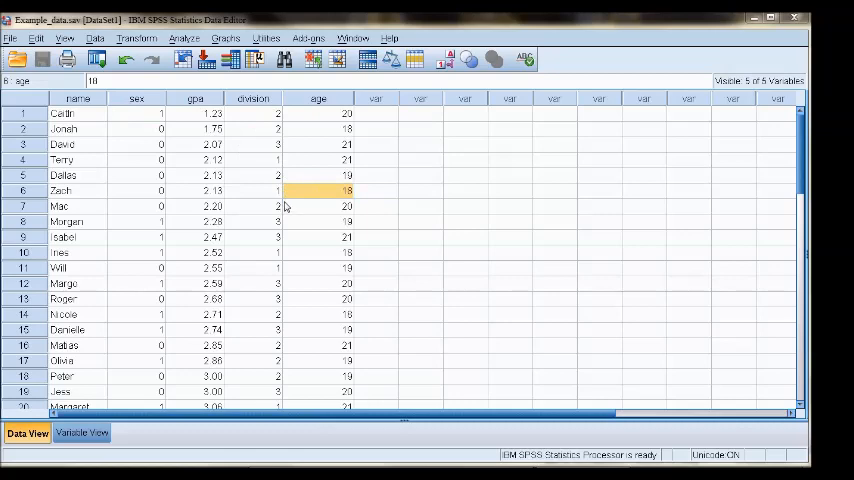
- Switch the Data Editor to the variable definitions of the example dataset
scroll("down", 3)
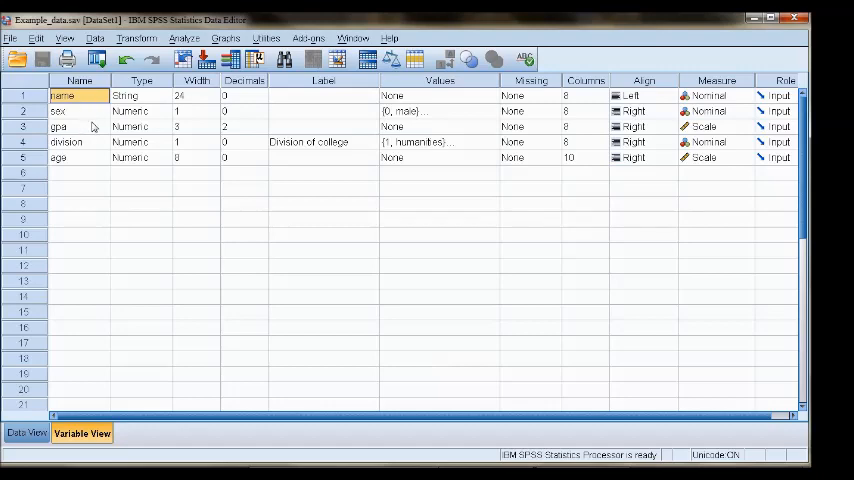
mouse_move(634, 100)
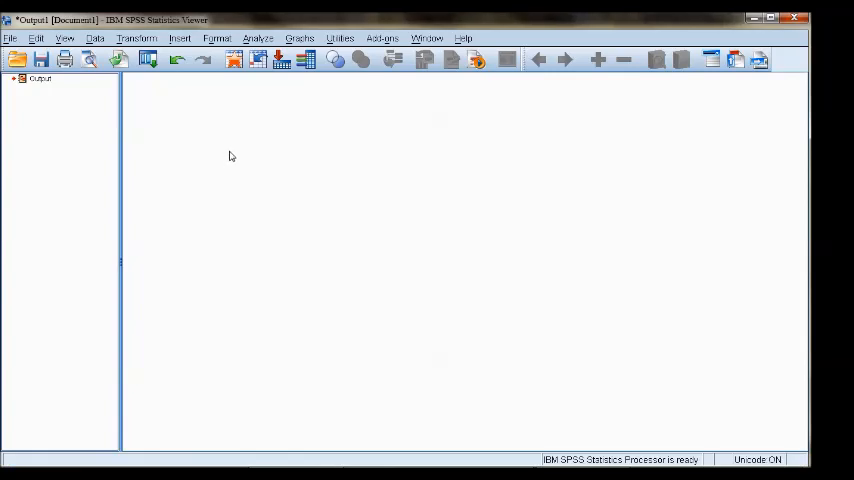
mouse_move(230, 150)
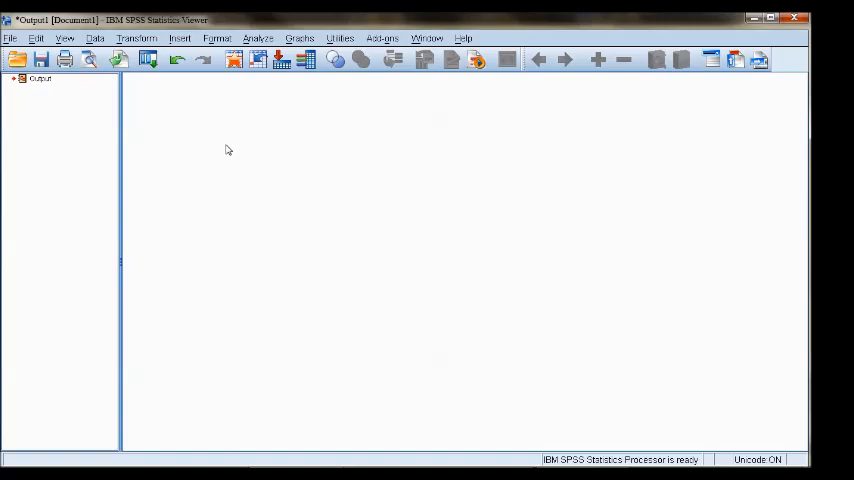
mouse_move(40, 88)
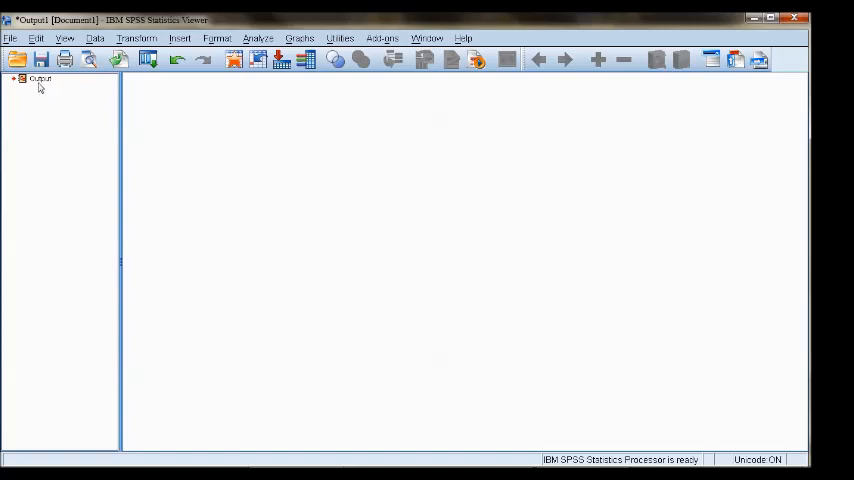
- Run Frequencies on sex, giving a table of 15 male and 15 female, 30 valid cases
left_click(258, 38)
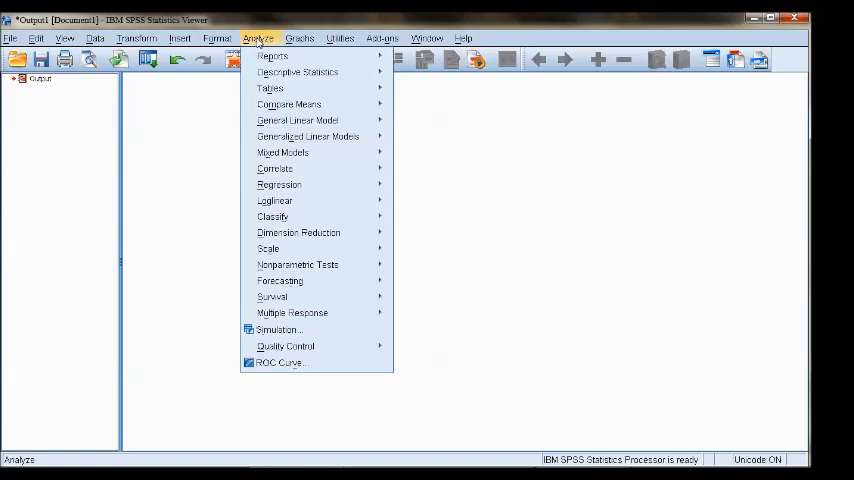
left_click(296, 72)
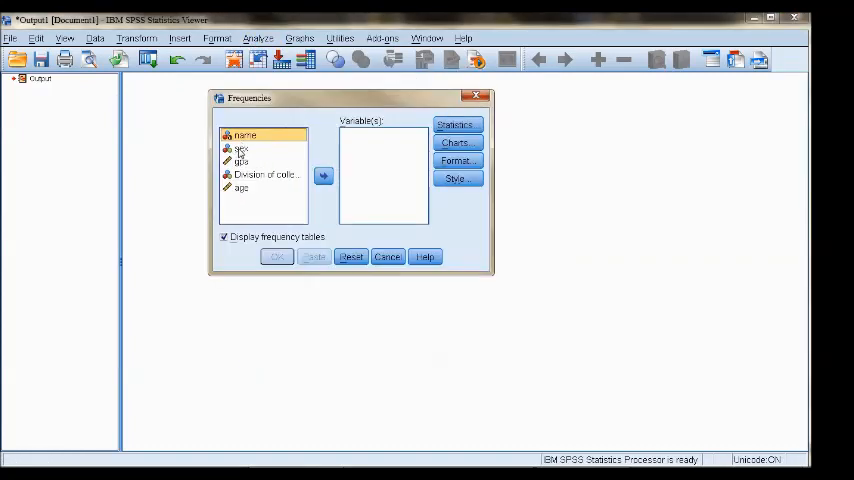
left_click(324, 176)
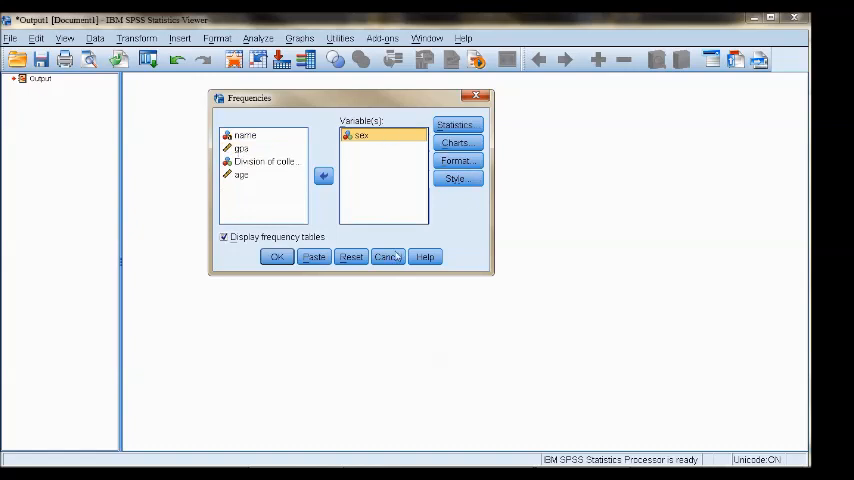
left_click(276, 256)
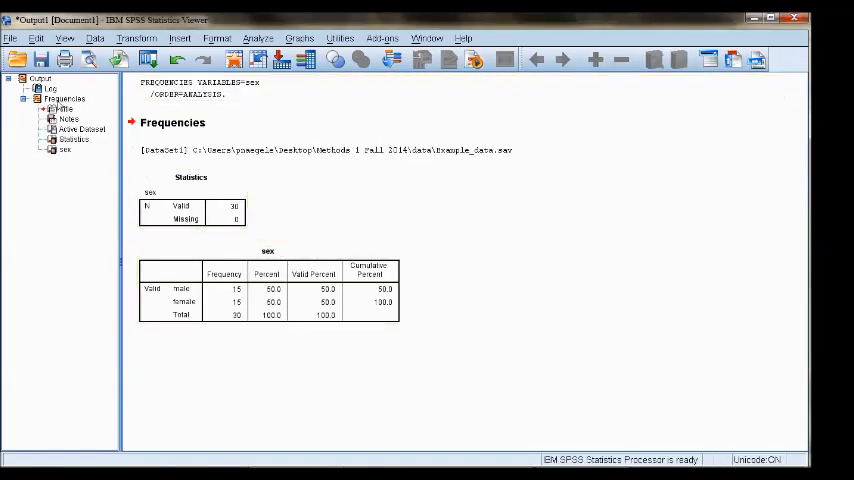
left_click(48, 88)
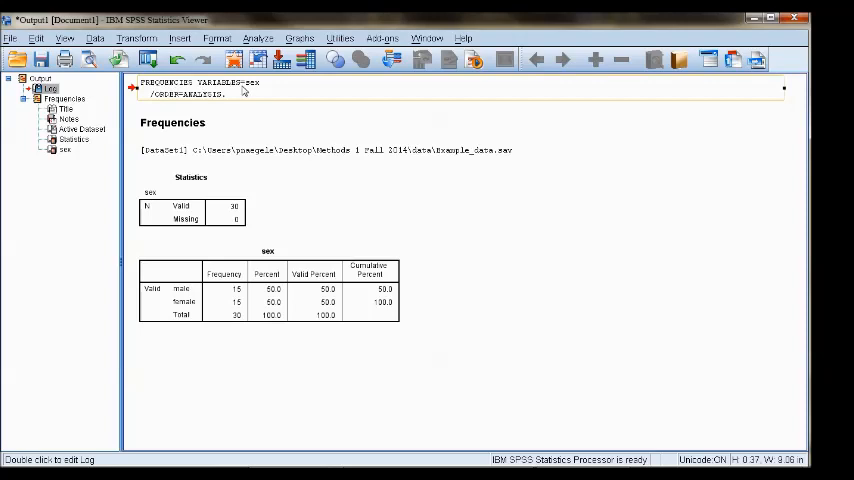
mouse_move(180, 122)
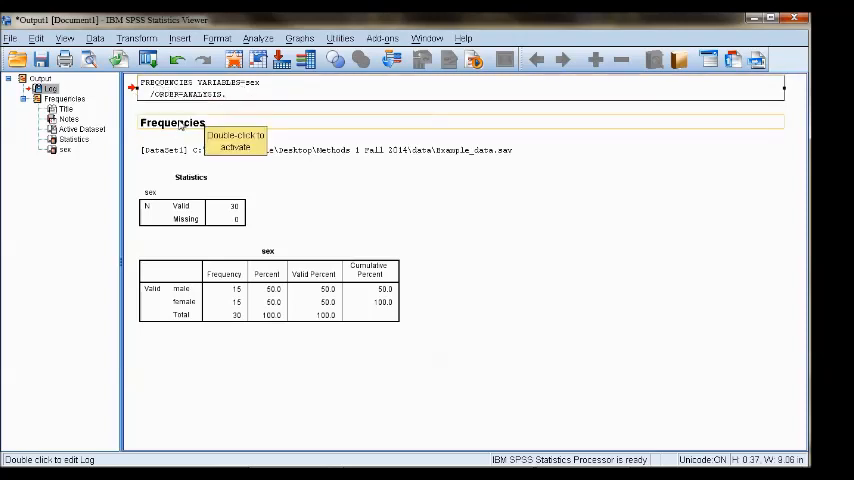
left_click(172, 122)
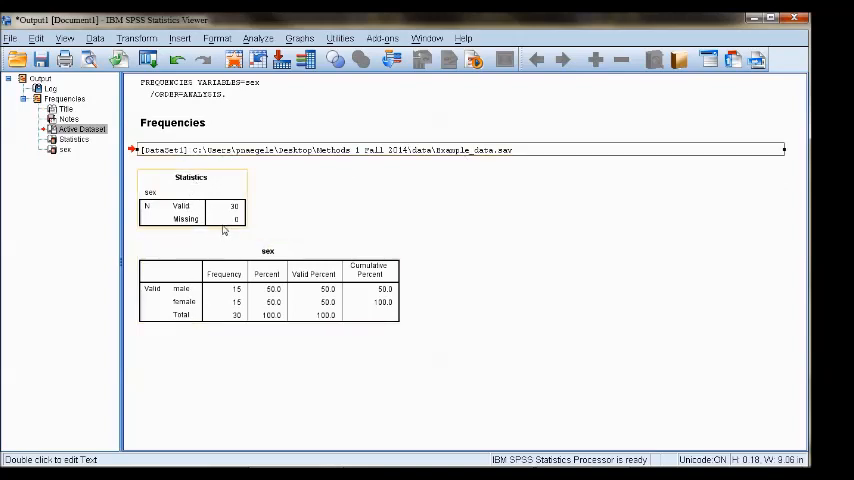
mouse_move(196, 232)
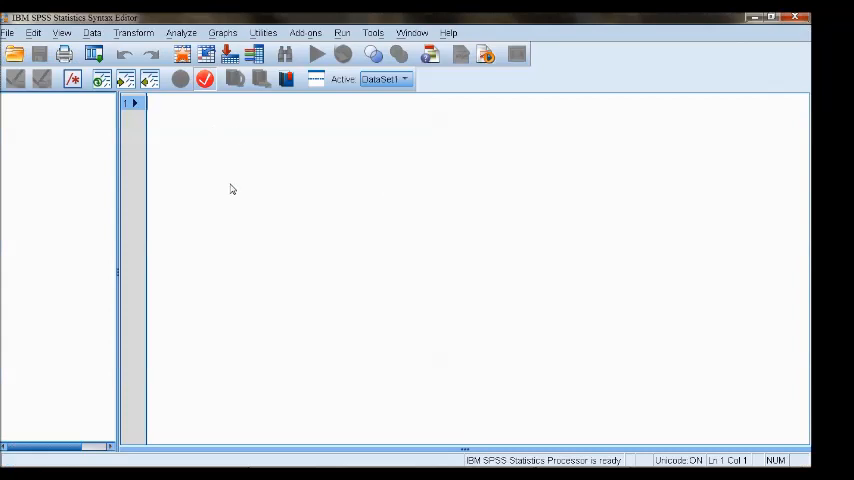
mouse_move(258, 220)
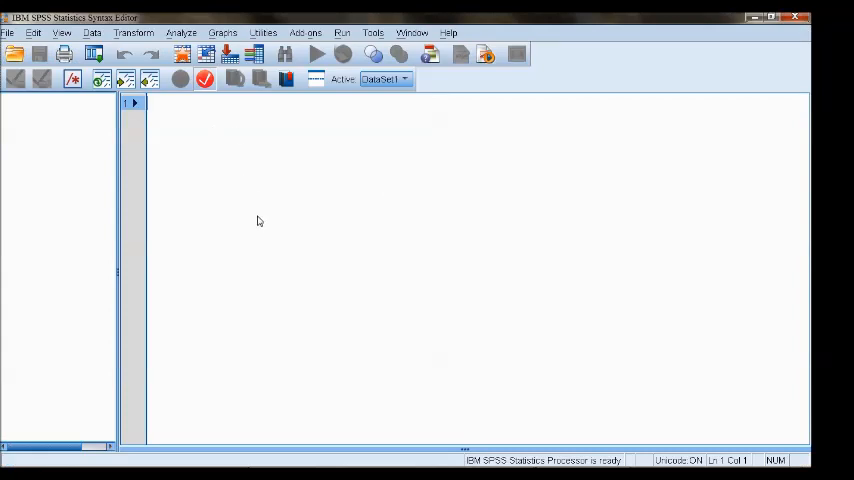
mouse_move(236, 198)
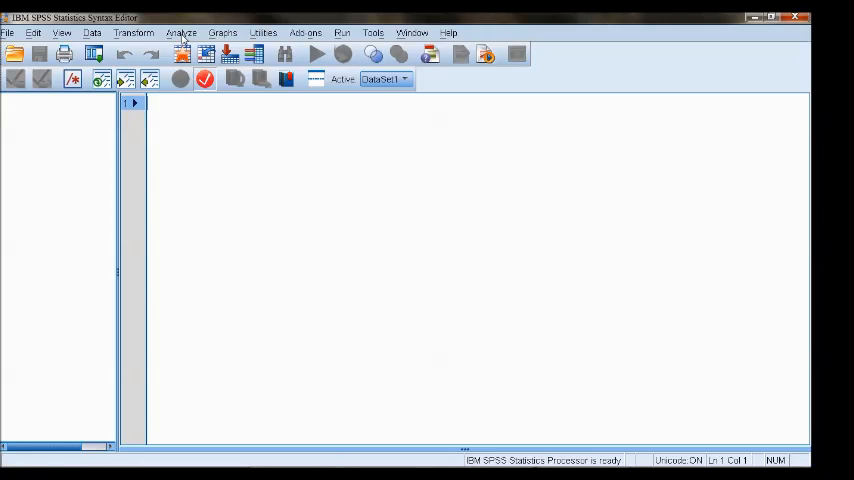
- Paste the FREQUENCIES command for sex into the syntax editor via the Frequencies dialog
left_click(180, 32)
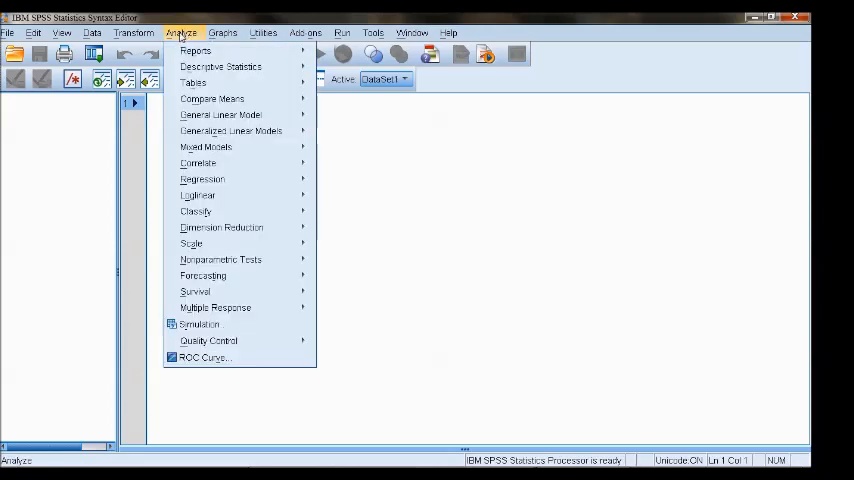
mouse_move(192, 82)
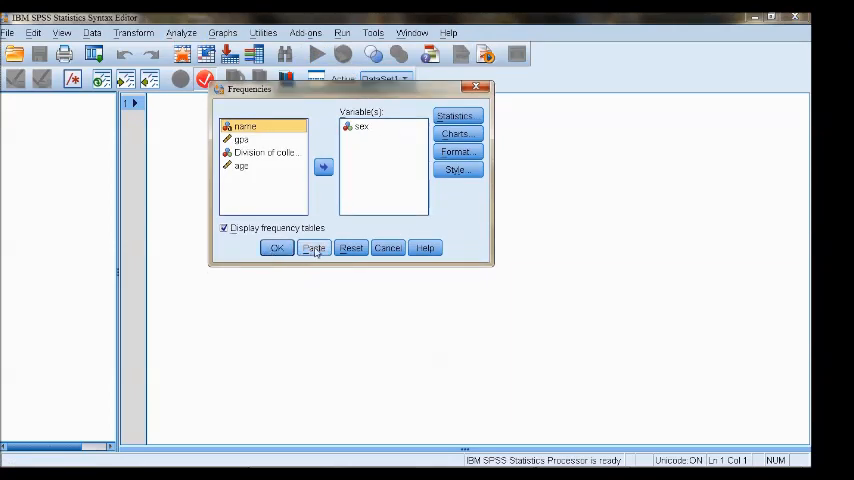
left_click(314, 248)
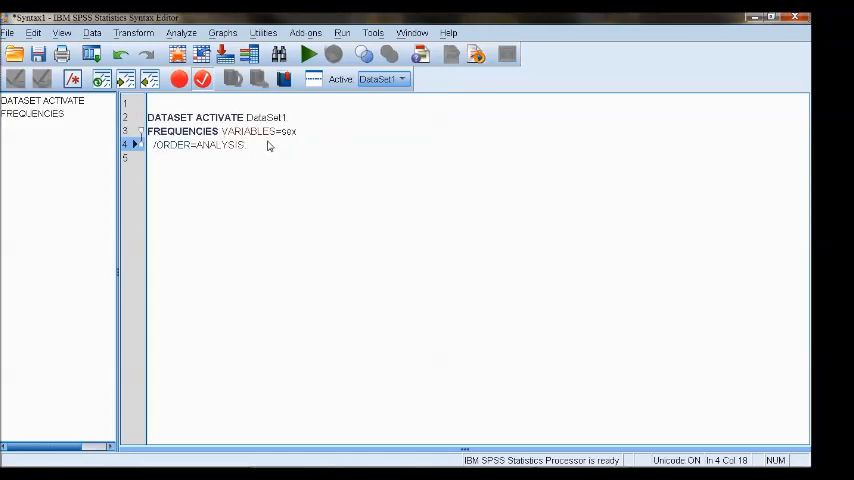
mouse_move(268, 152)
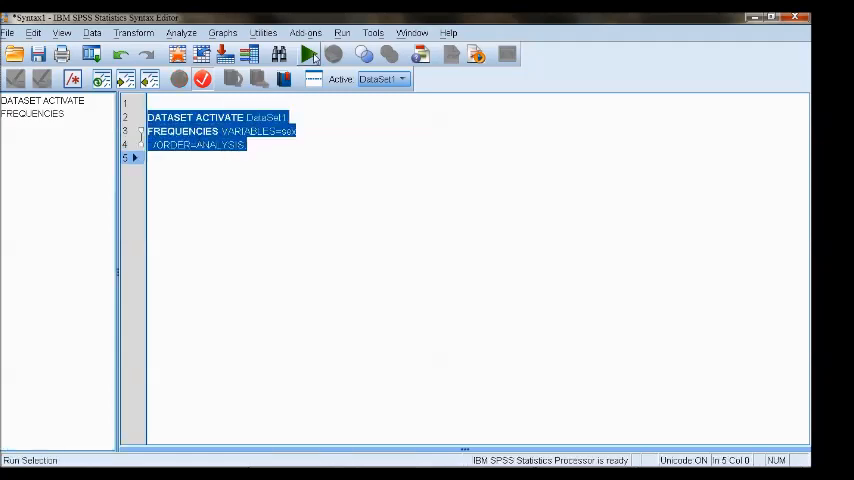
mouse_move(308, 54)
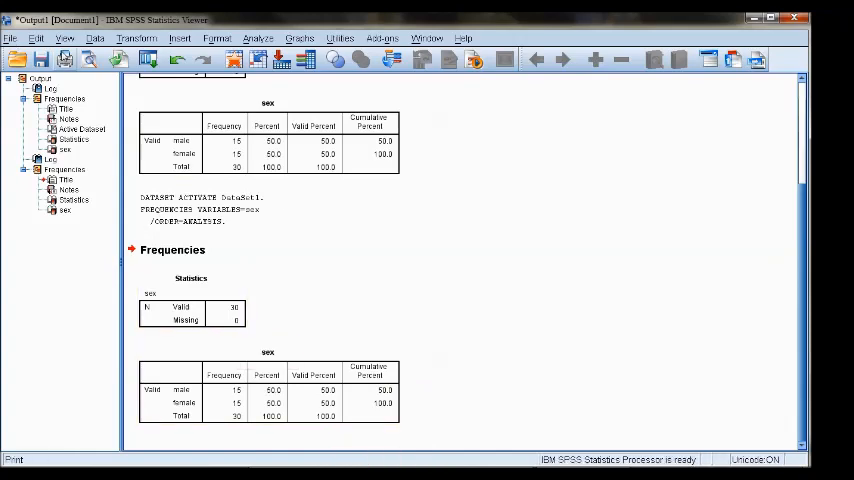
- Save the output document as a Viewer file (*.spv) and return to the Data Editor
left_click(40, 60)
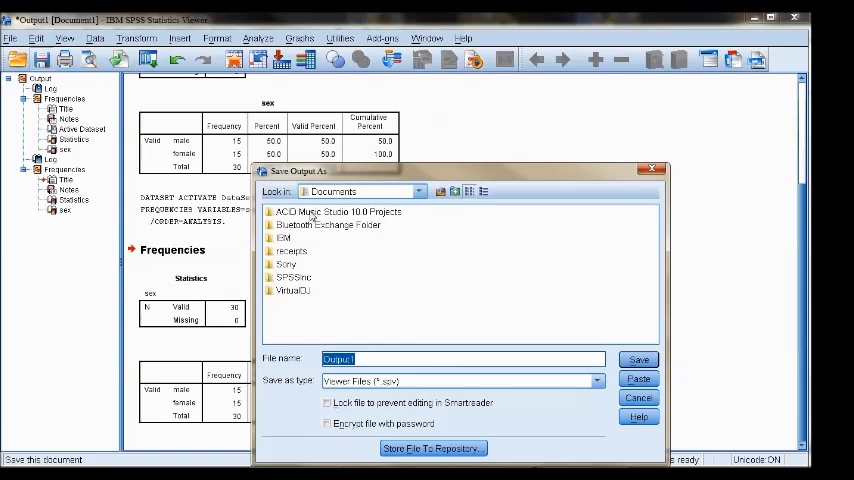
mouse_move(392, 390)
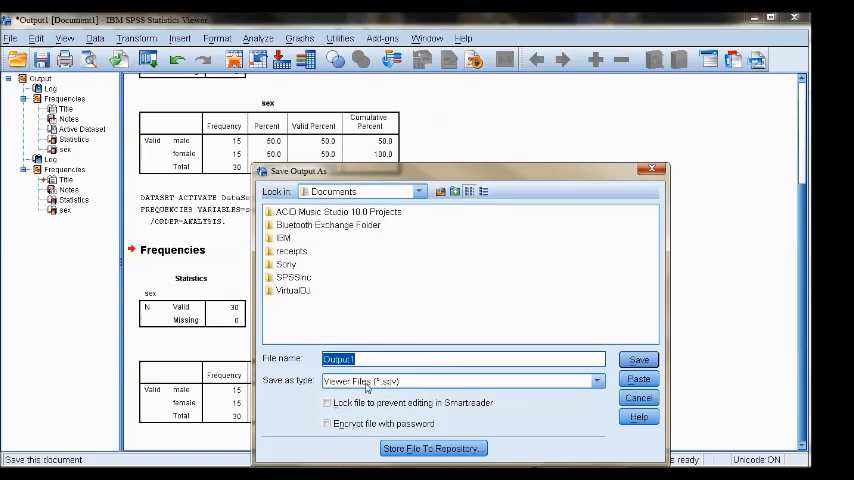
left_click(638, 396)
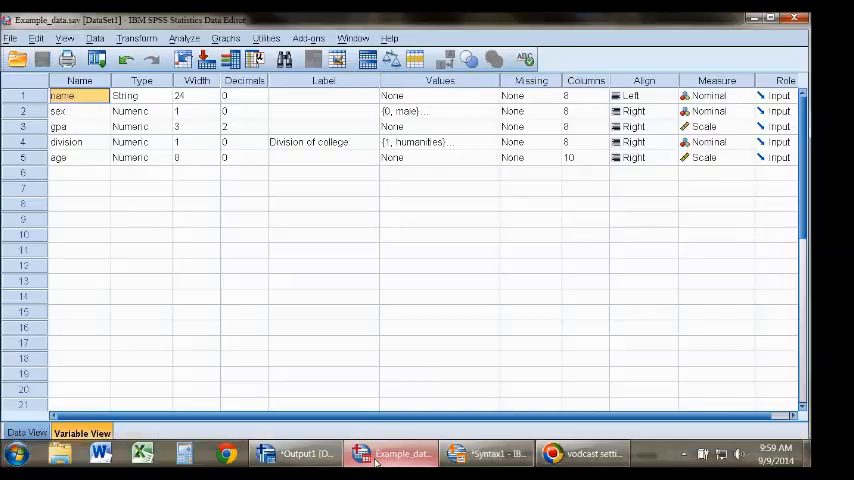
- Save the dataset as example_data.sav, keeping all 5 variables
left_click(12, 38)
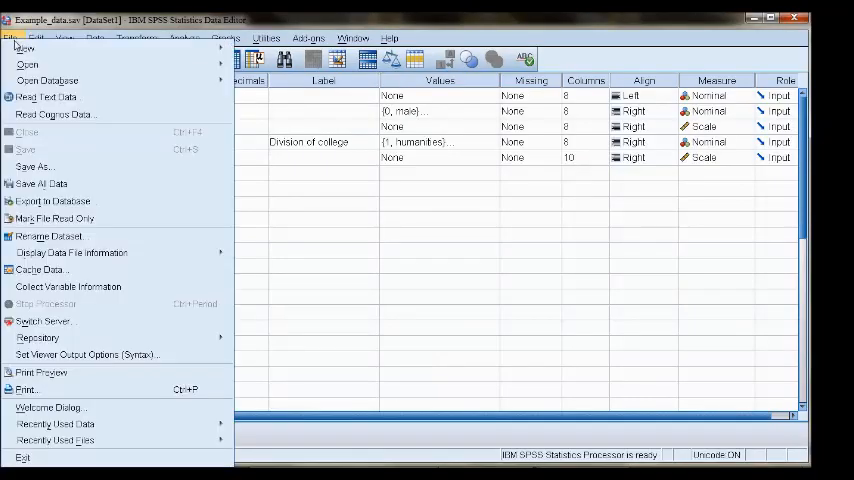
left_click(34, 168)
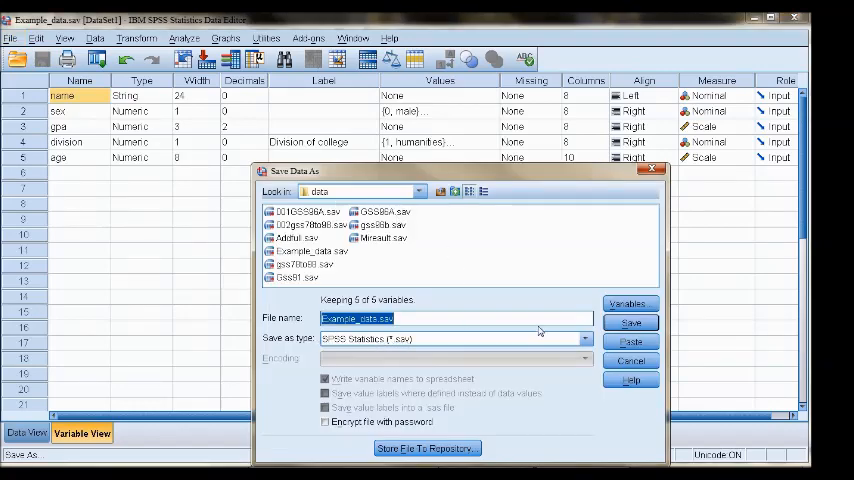
left_click(632, 322)
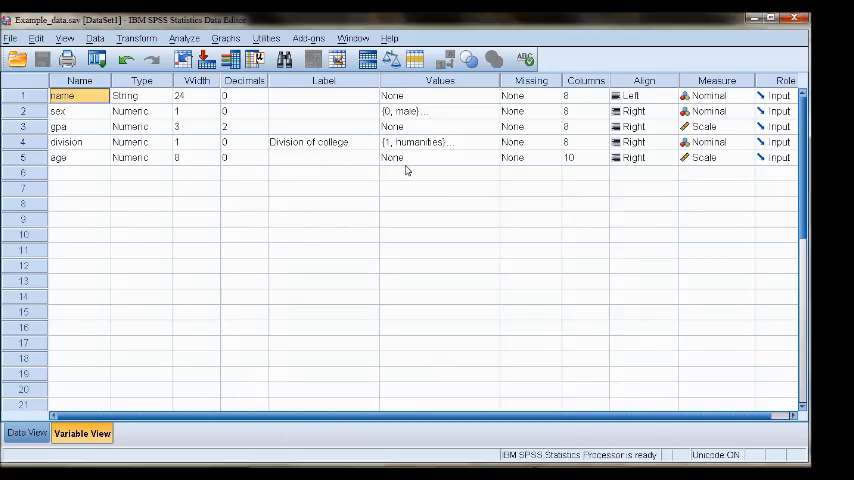
mouse_move(398, 180)
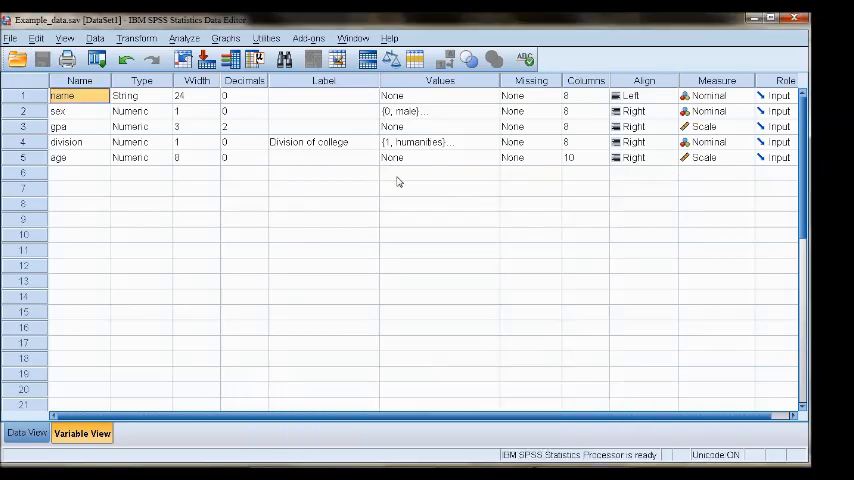
mouse_move(518, 352)
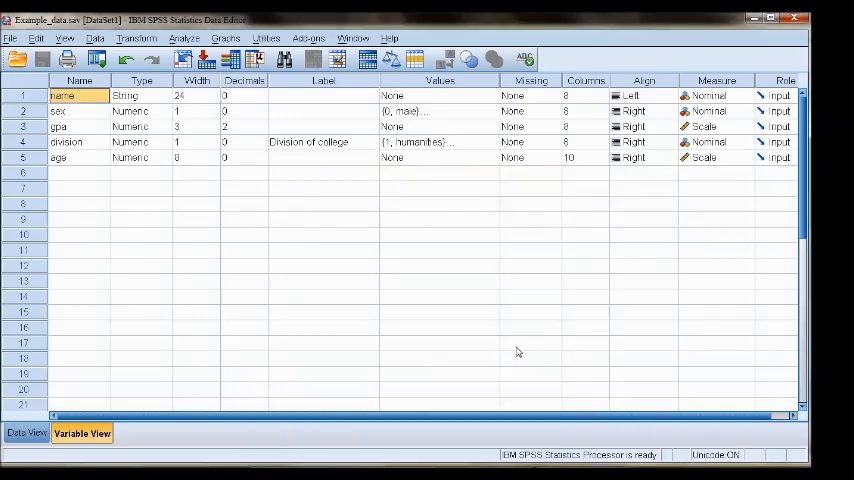